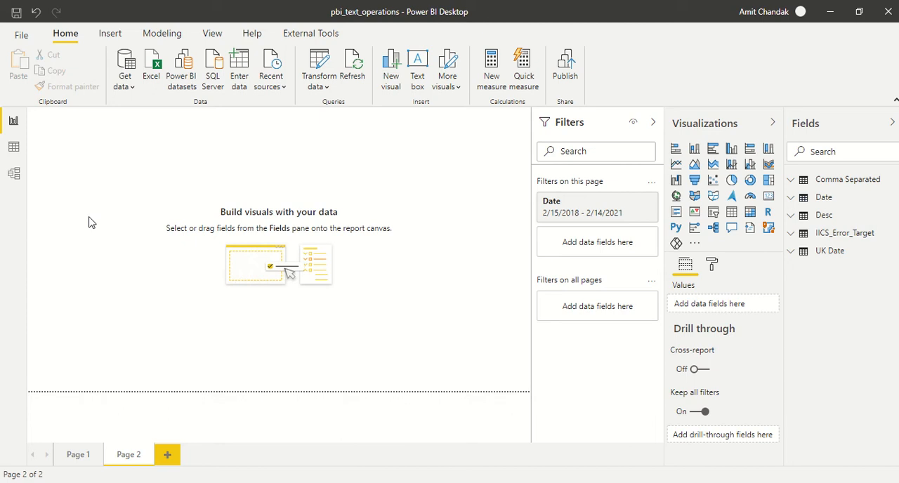
pyautogui.moveTo(110, 352)
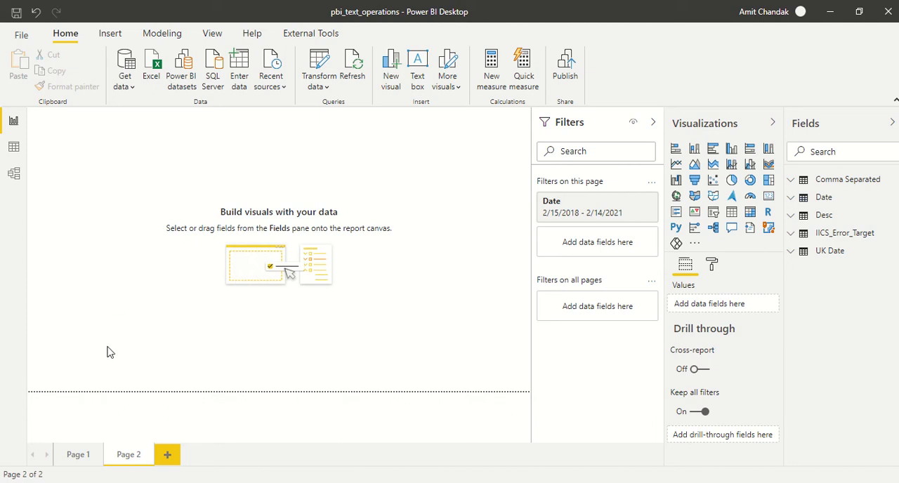
# Expand the Transform data dropdown on the Home ribbon
pyautogui.click(318, 68)
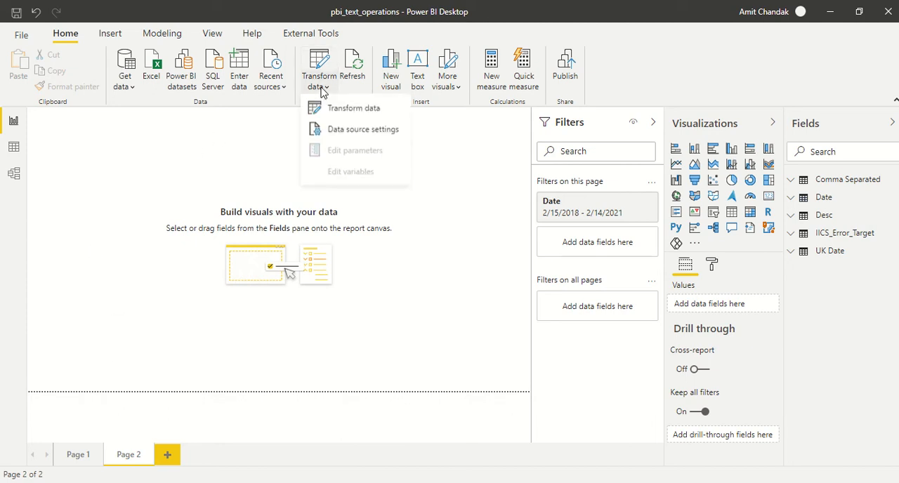
# Open Power Query Editor on the UK Date query with Year Month selected
pyautogui.click(353, 108)
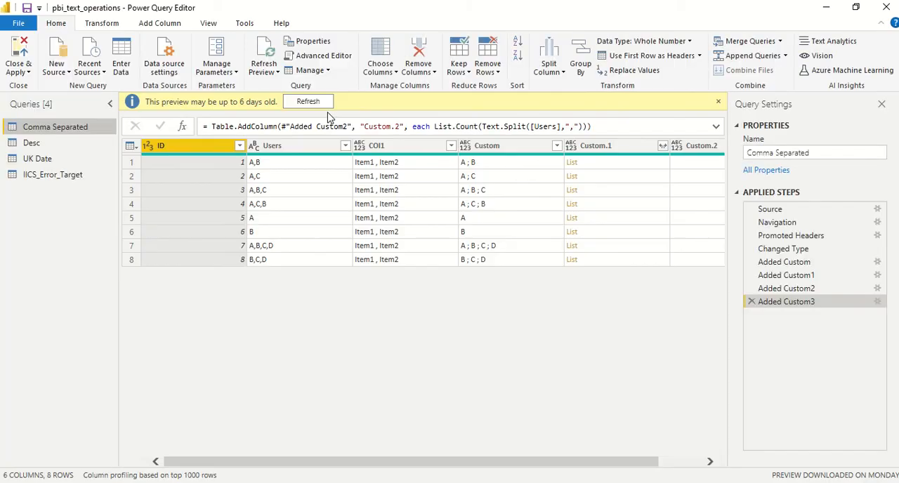
pyautogui.click(36, 158)
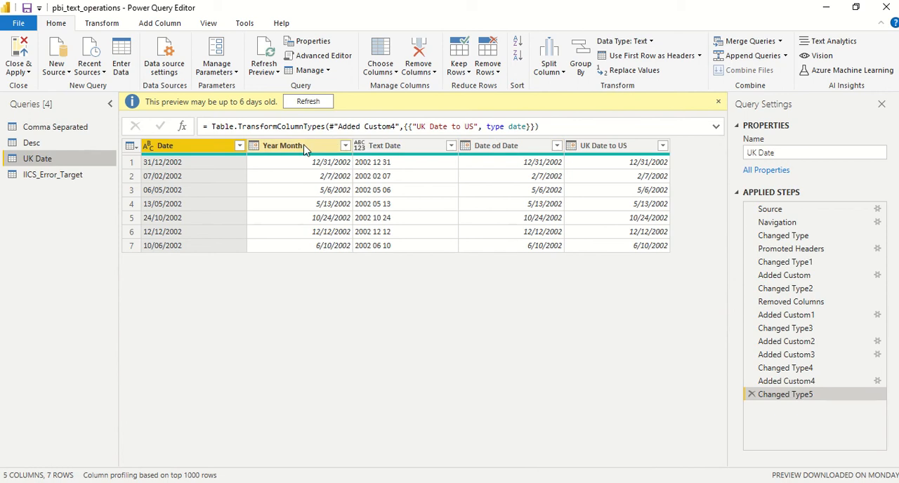
pyautogui.click(281, 146)
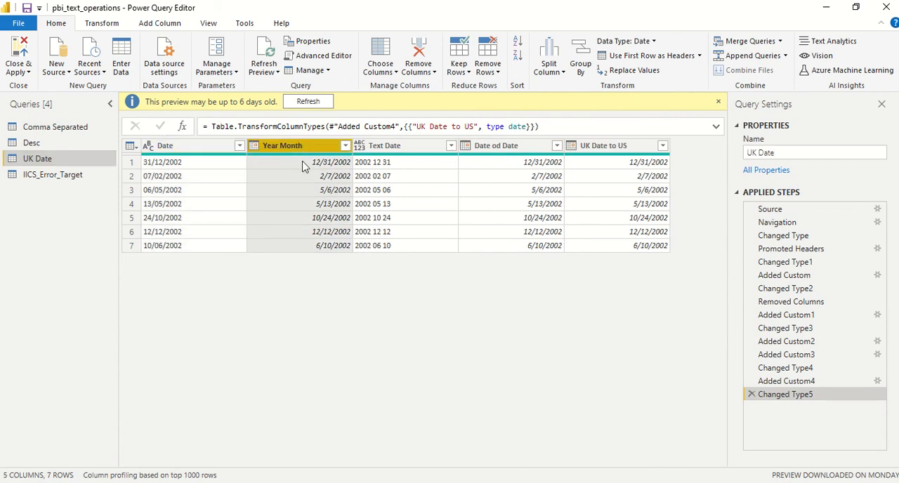
pyautogui.moveTo(308, 174)
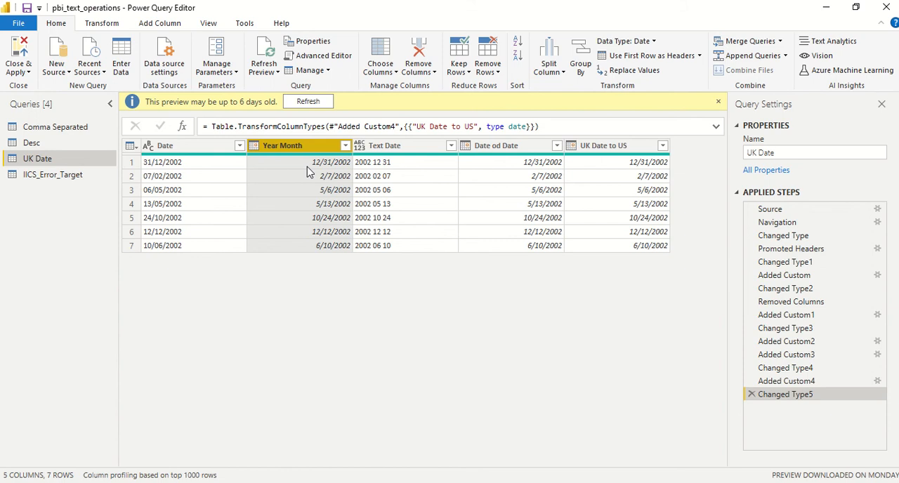
pyautogui.click(101, 22)
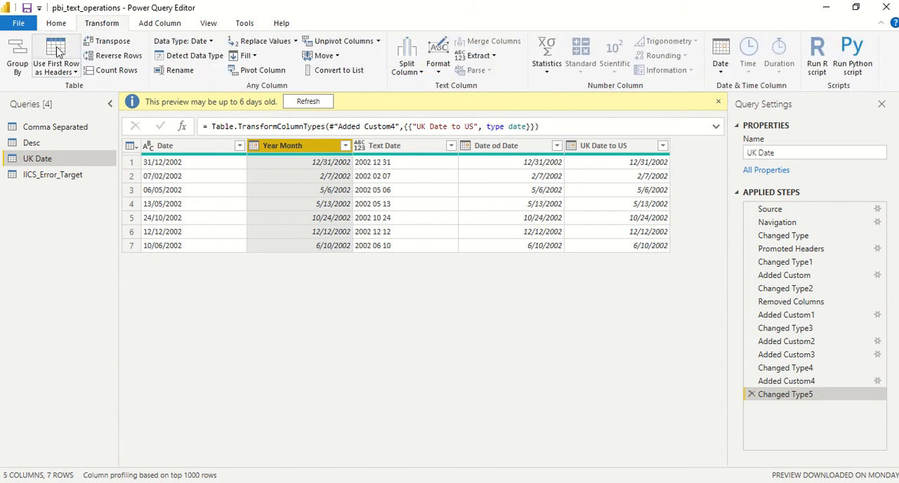
pyautogui.click(160, 23)
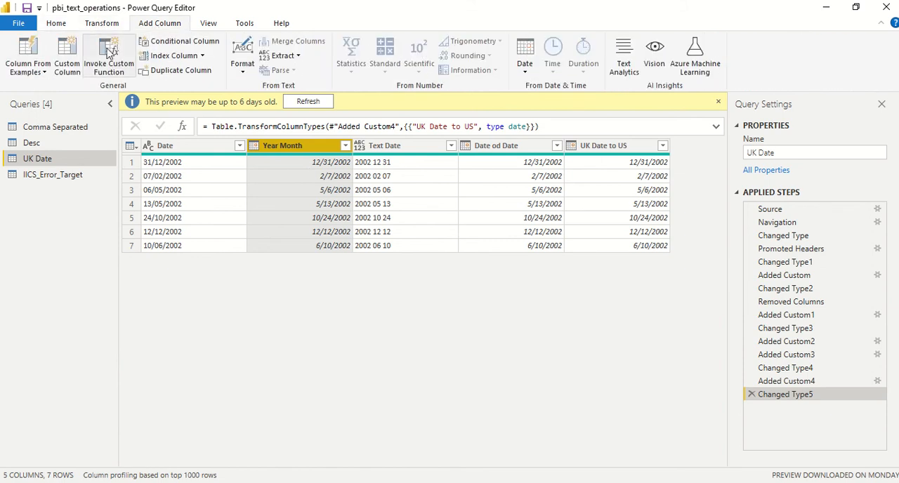
# Start a custom column and pick Date.AddYears from the formula suggestions
pyautogui.click(66, 52)
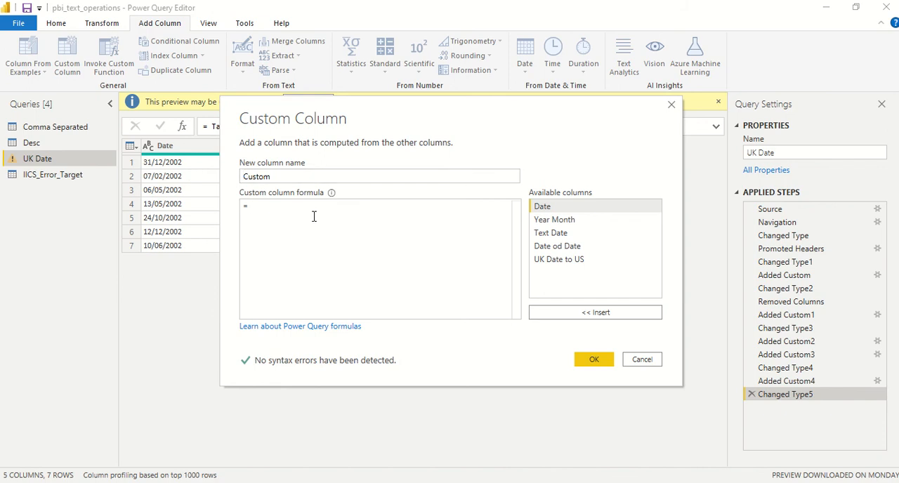
pyautogui.write('Date.')
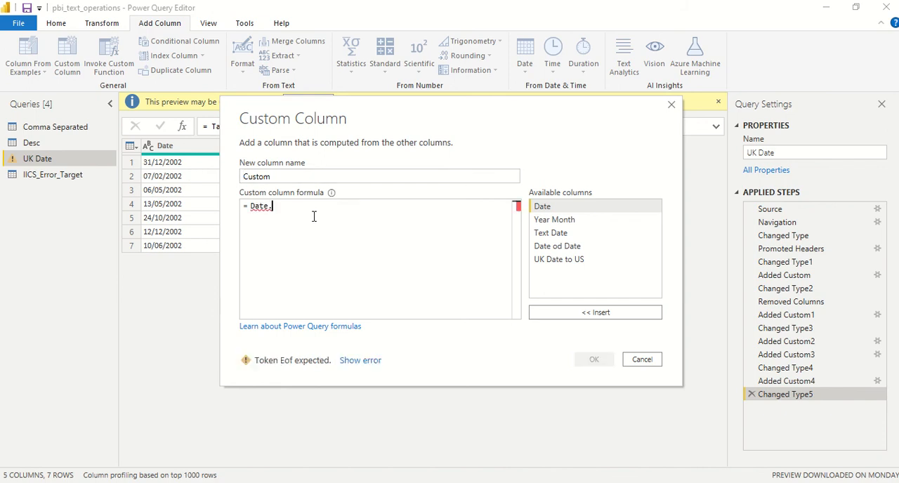
pyautogui.write('.')
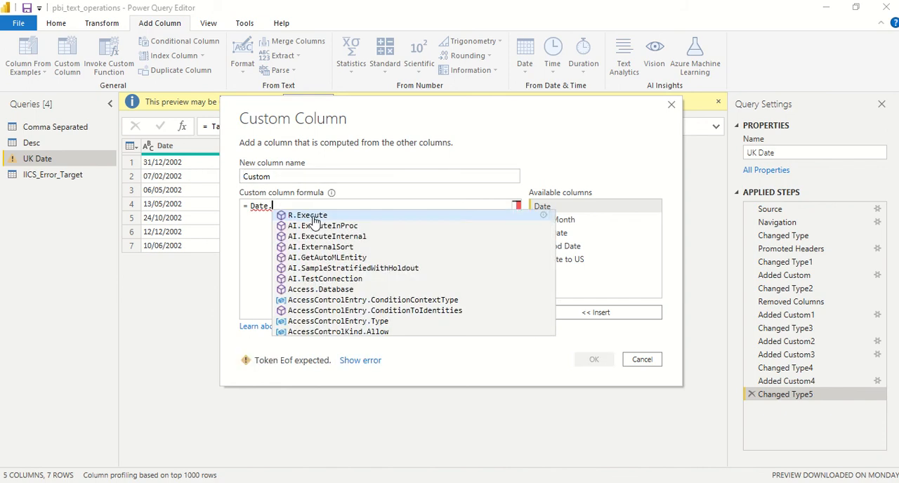
pyautogui.write('Add')
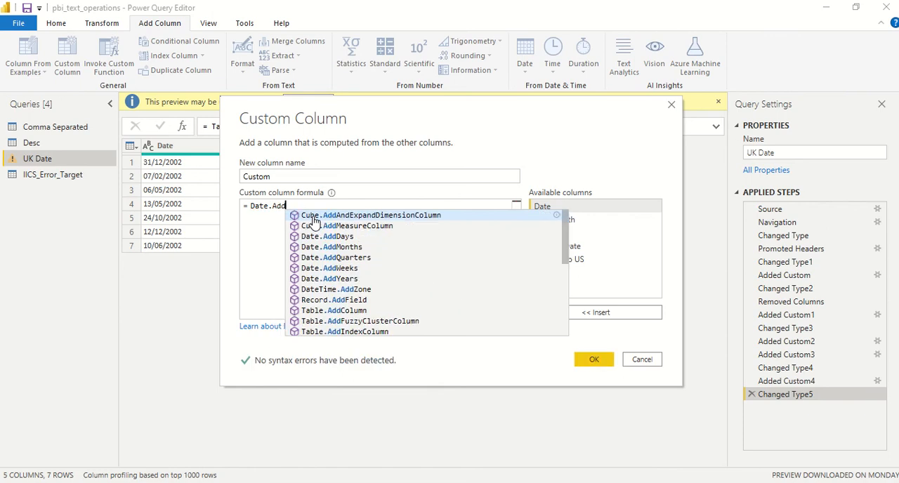
pyautogui.write('Ye')
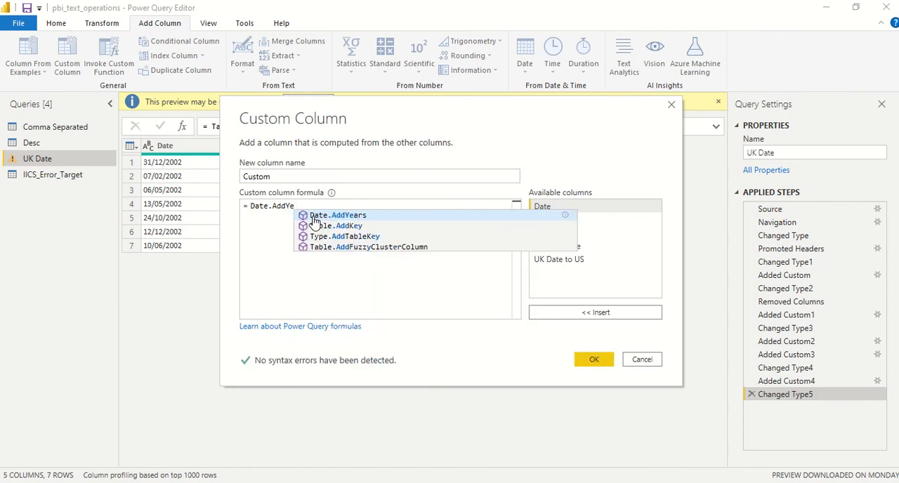
pyautogui.click(337, 215)
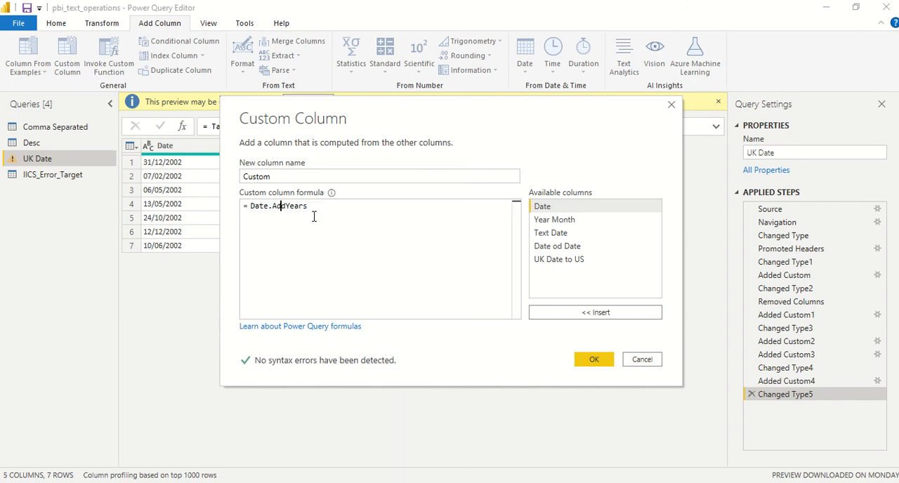
# Complete the formula Date.AddYears([#"Year Month "],1) and confirm the Custom column
pyautogui.write('(')
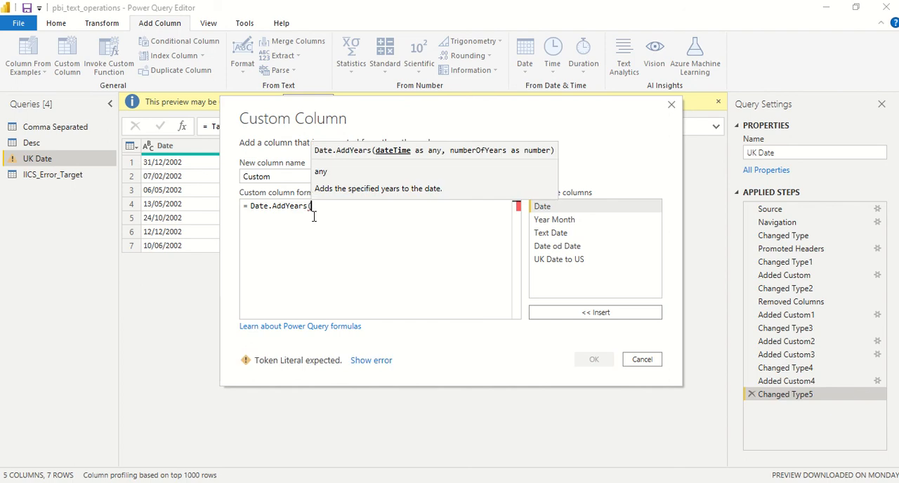
pyautogui.write('[Ye')
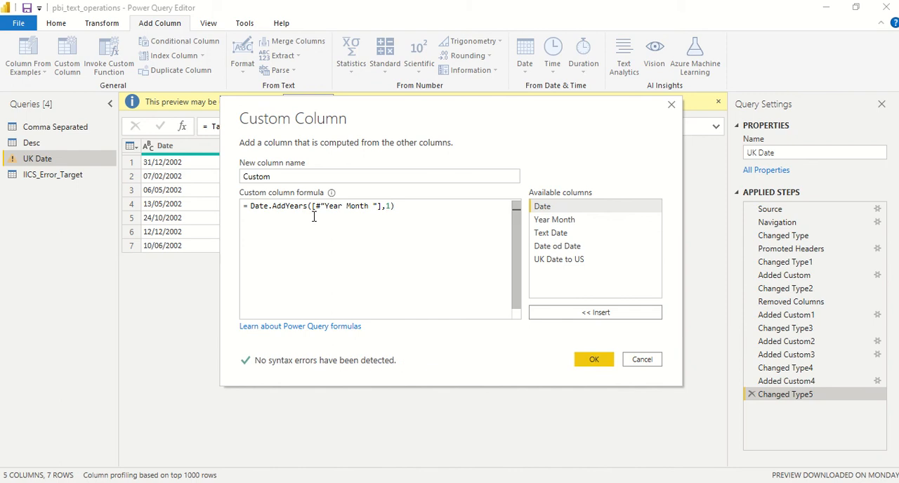
pyautogui.click(593, 358)
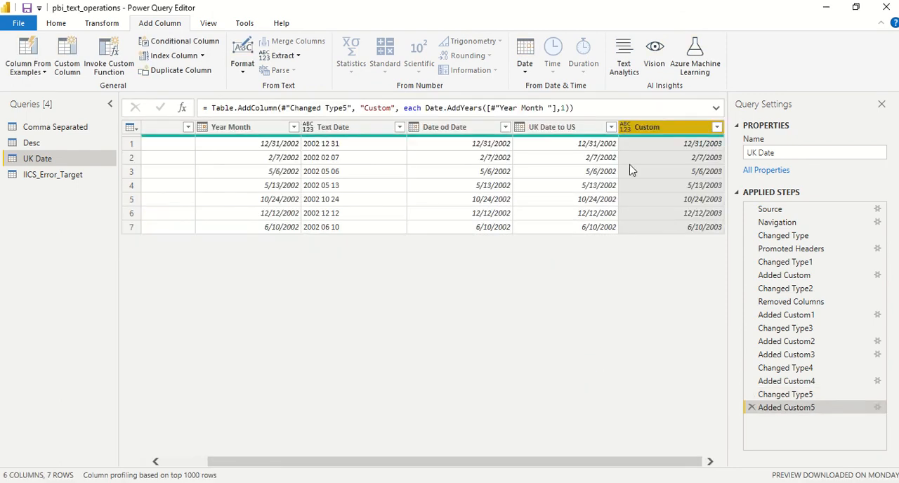
pyautogui.moveTo(691, 183)
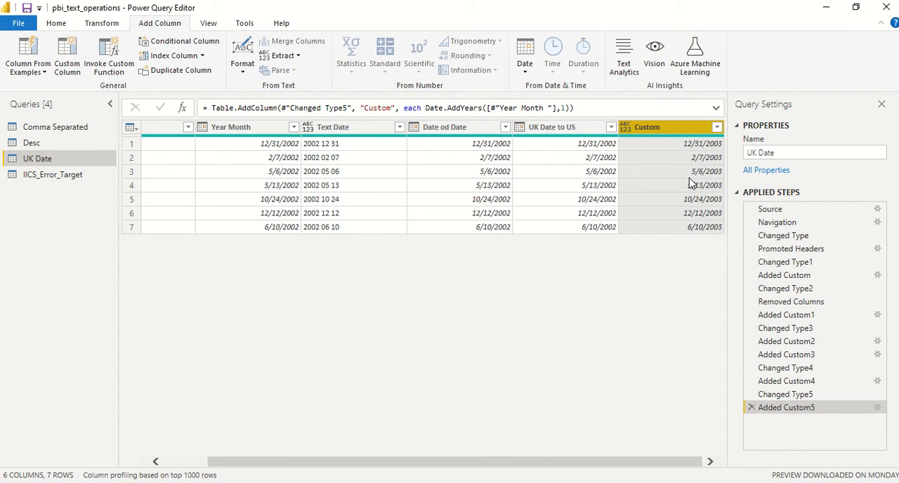
pyautogui.moveTo(316, 235)
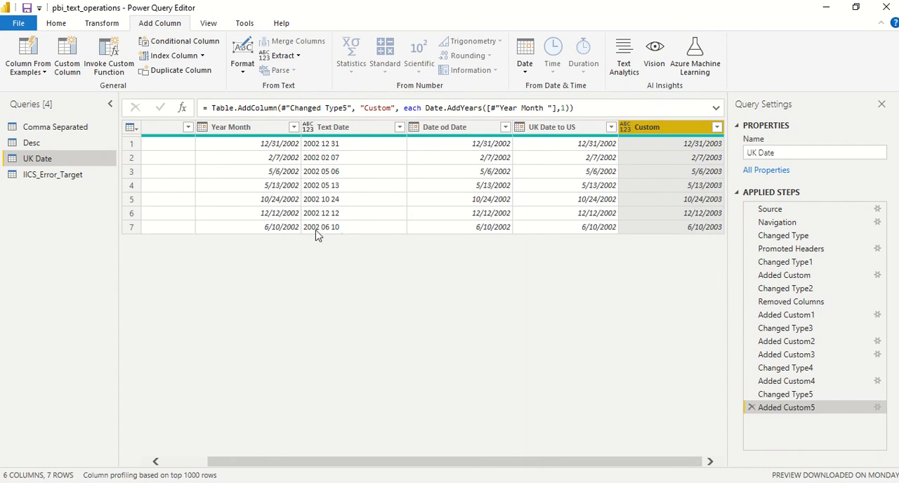
pyautogui.moveTo(655, 221)
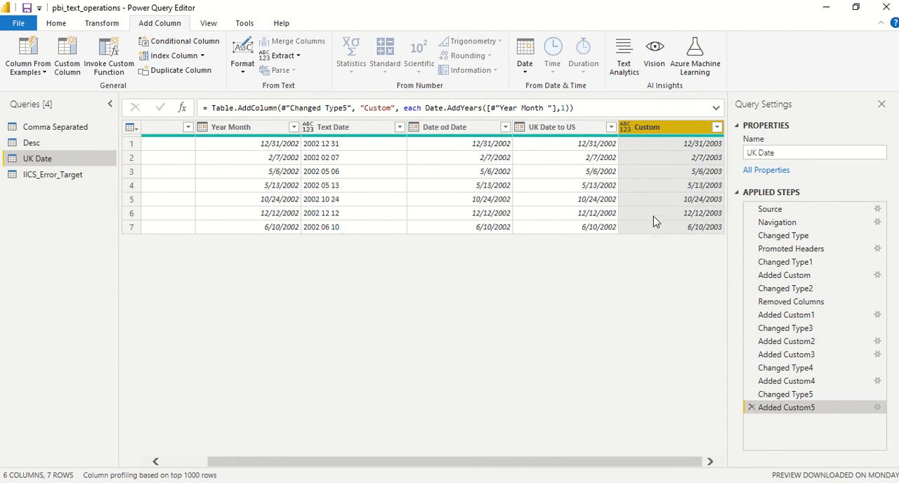
pyautogui.moveTo(656, 197)
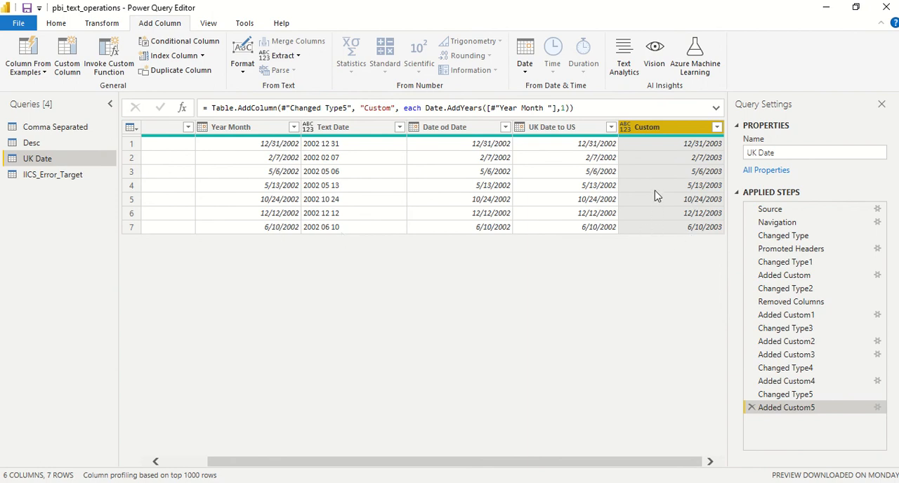
pyautogui.moveTo(671, 137)
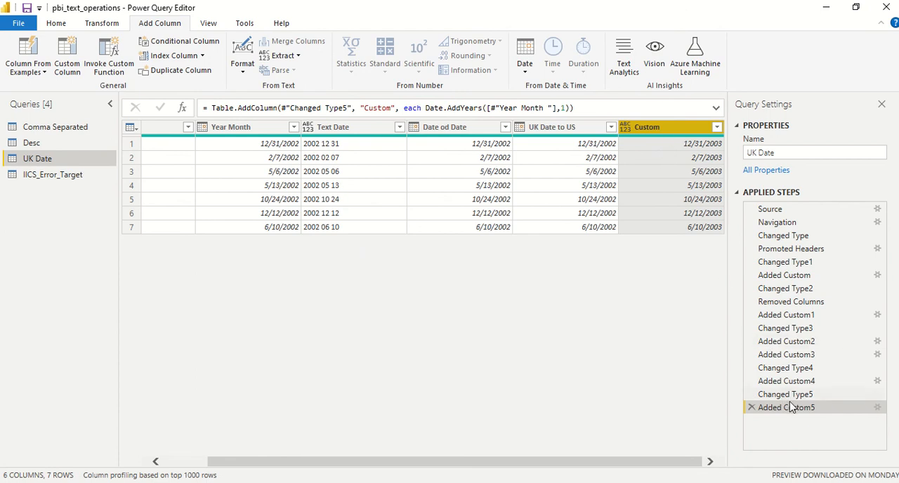
pyautogui.moveTo(785, 408)
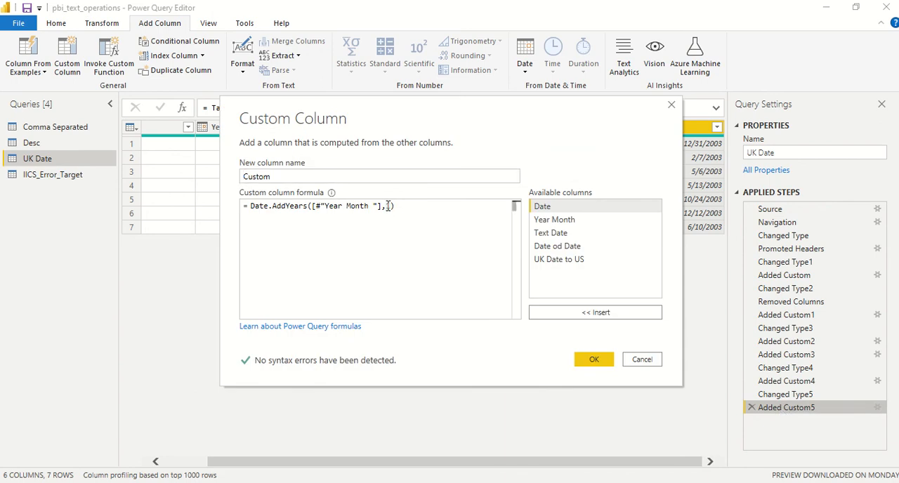
# Change the year offset to -1, then reopen the step and set it to 3
pyautogui.click(593, 359)
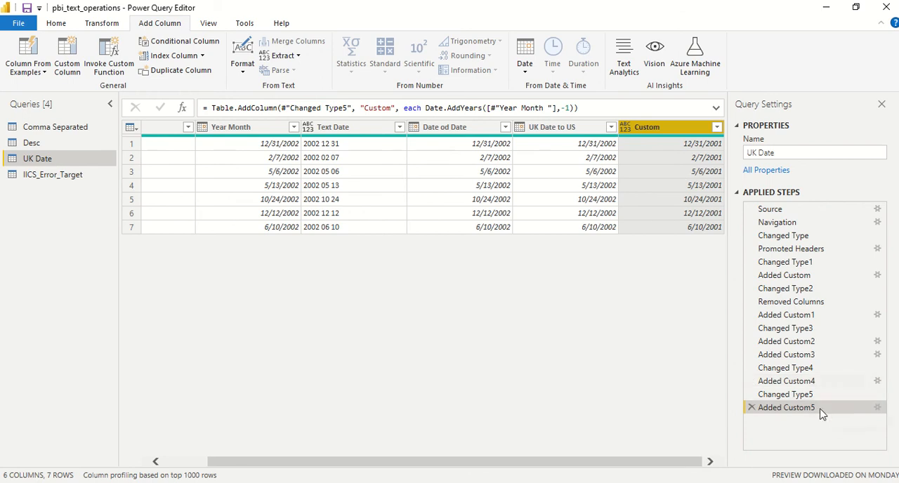
pyautogui.doubleClick(785, 408)
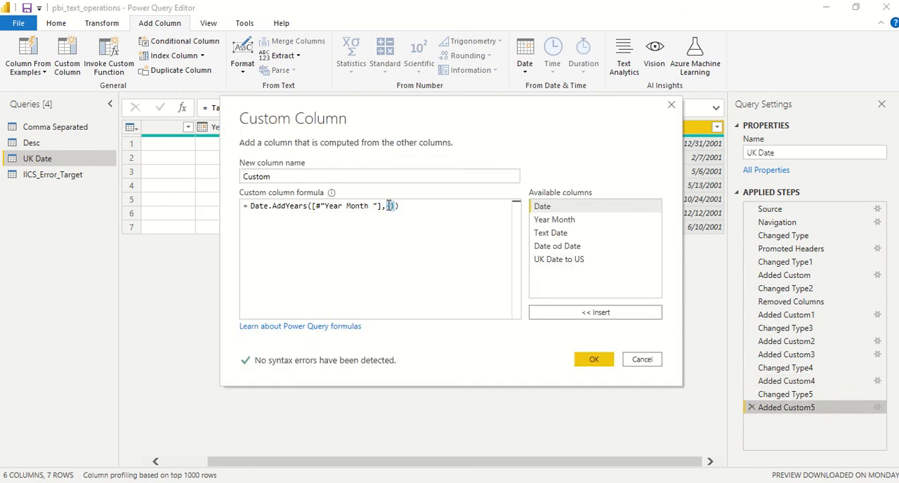
pyautogui.click(593, 359)
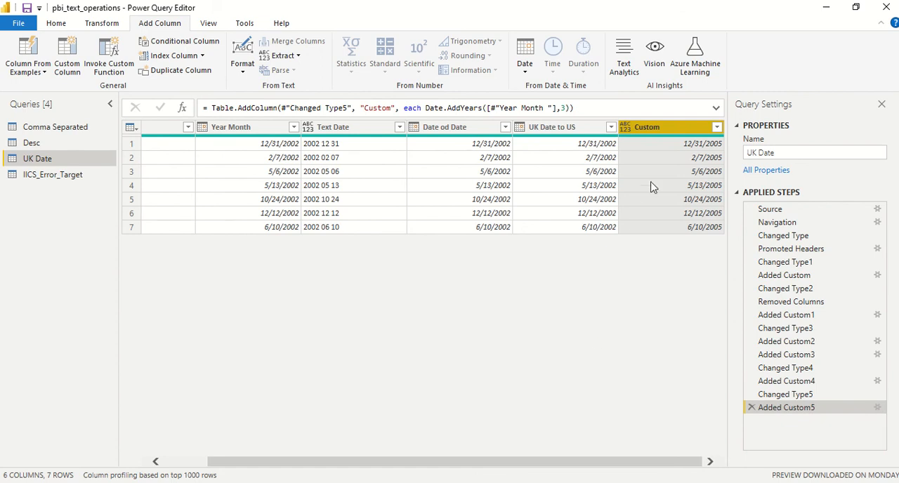
pyautogui.moveTo(691, 176)
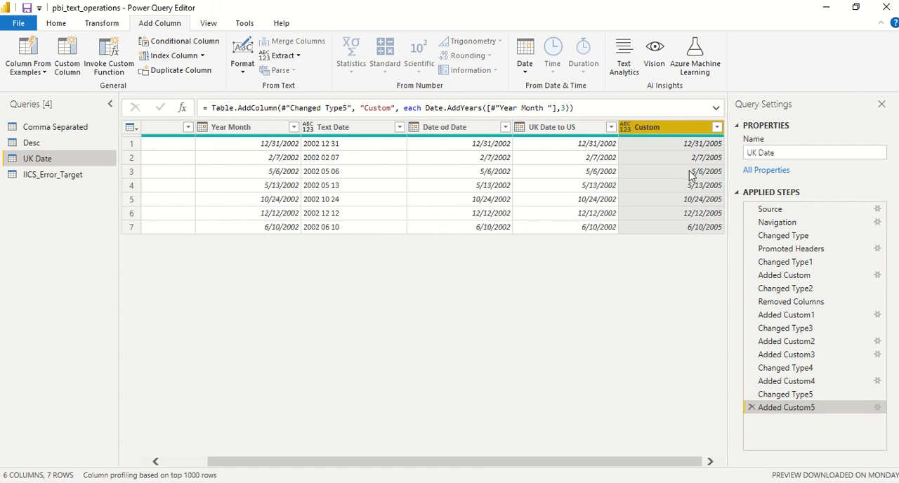